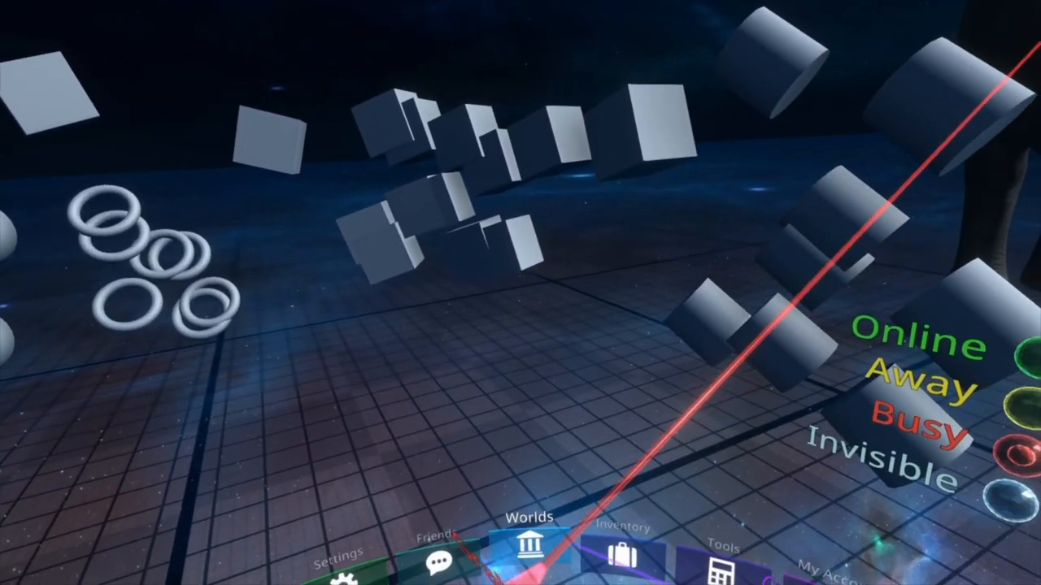
Reach the MaterialTip folder under Essential Tools in the inventory
click(621, 559)
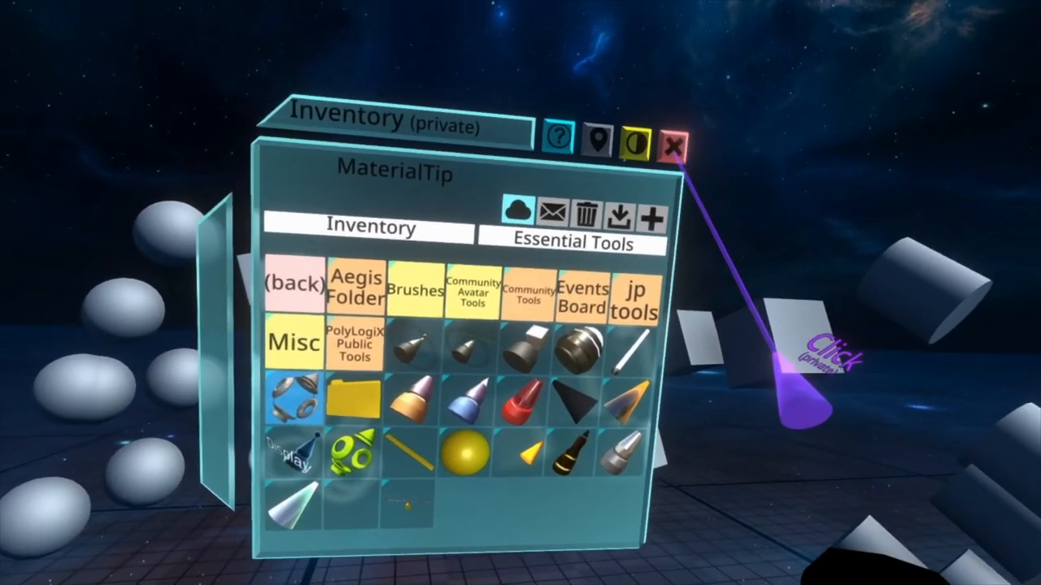
click(676, 143)
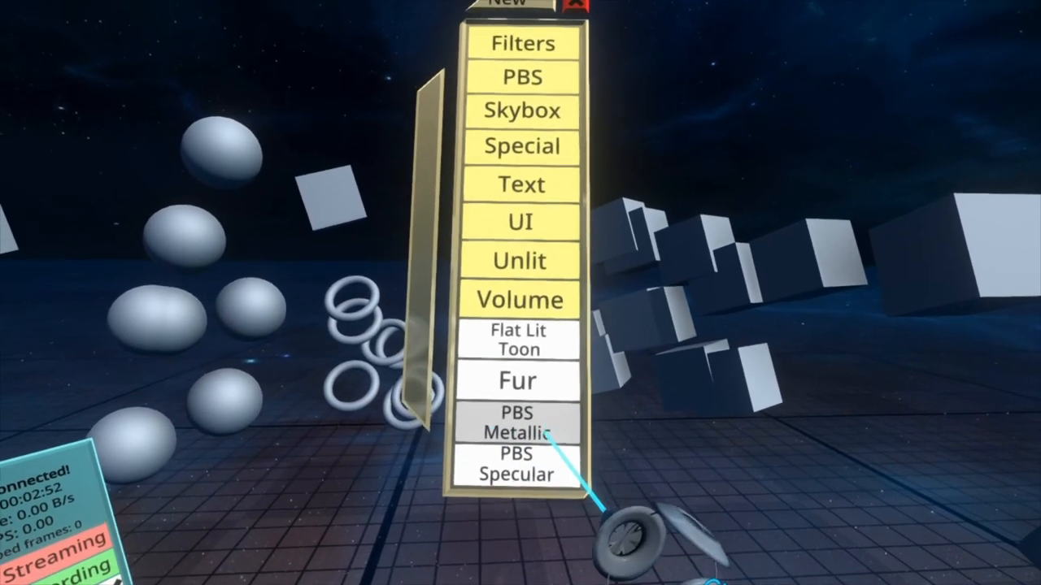
Create a new PBS Metallic material from the material tool's New menu
click(519, 433)
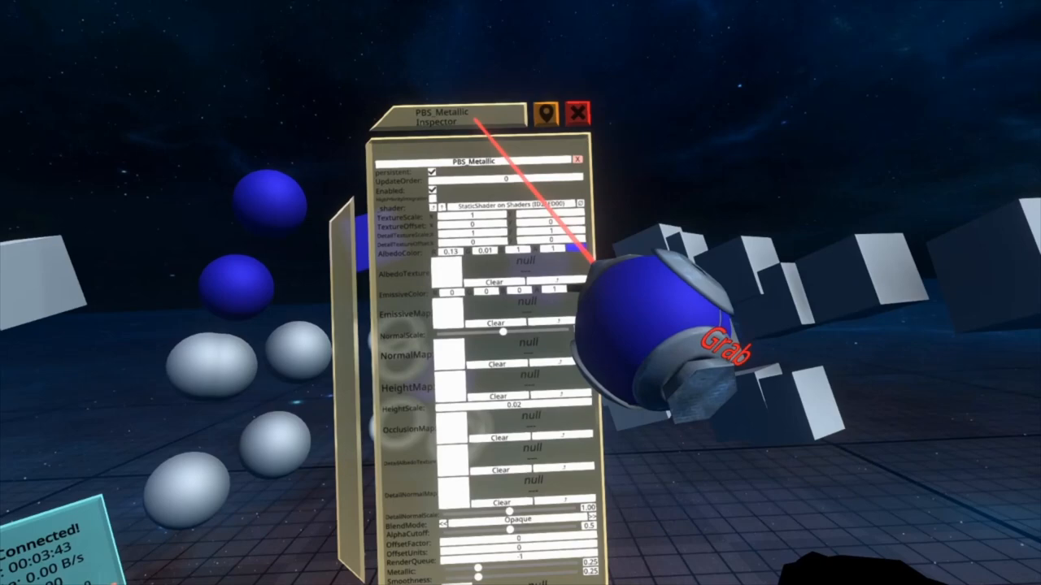
Apply the PBS Metallic material to the spheres and bring up its inspector settings
click(521, 256)
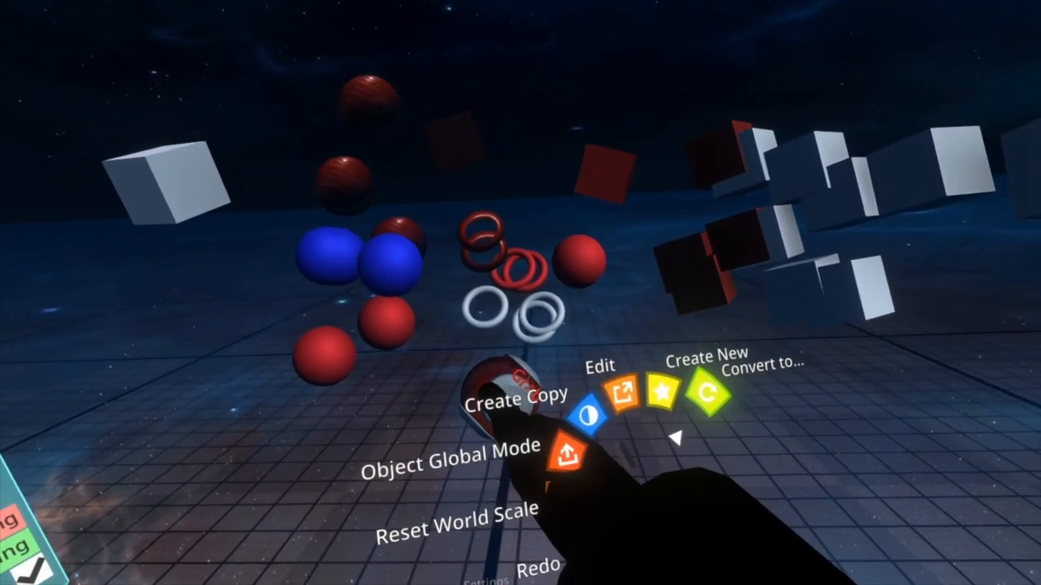
Create a new Flat Lit Toon material via Create New in the context menu
click(712, 406)
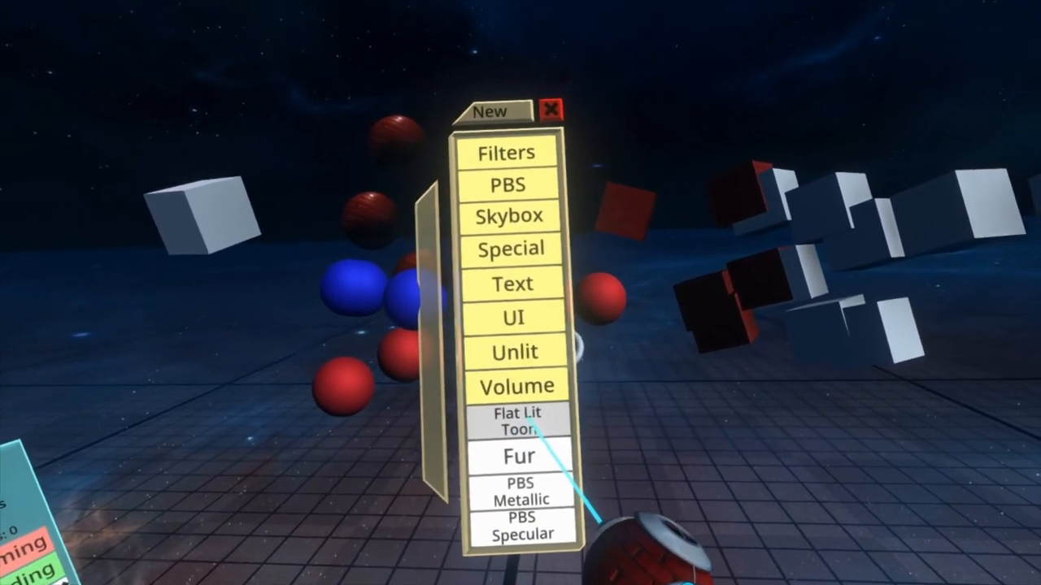
click(518, 422)
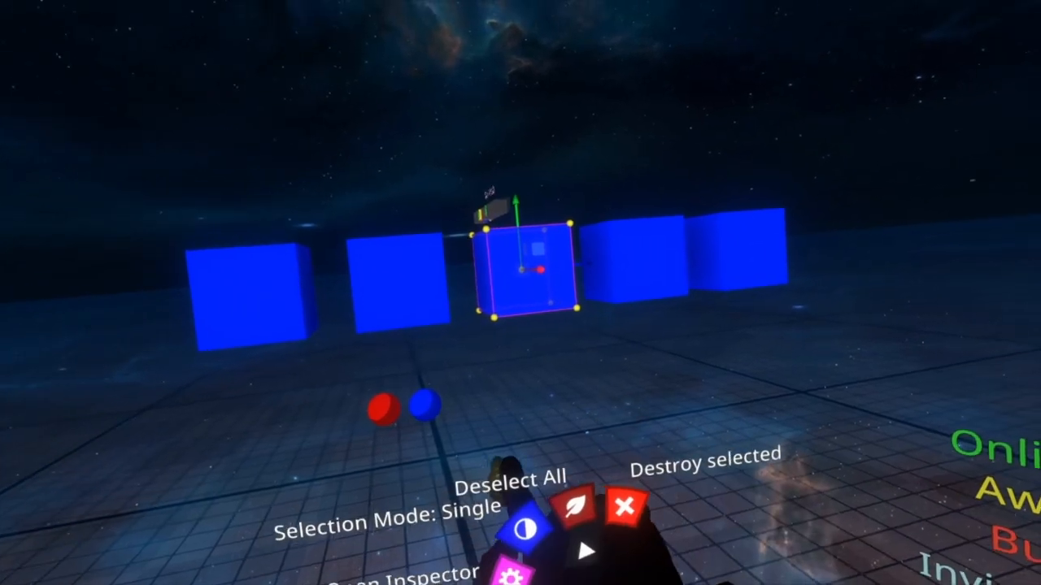
Bring up the scene inspector for the selected blue cube to see its components
click(507, 570)
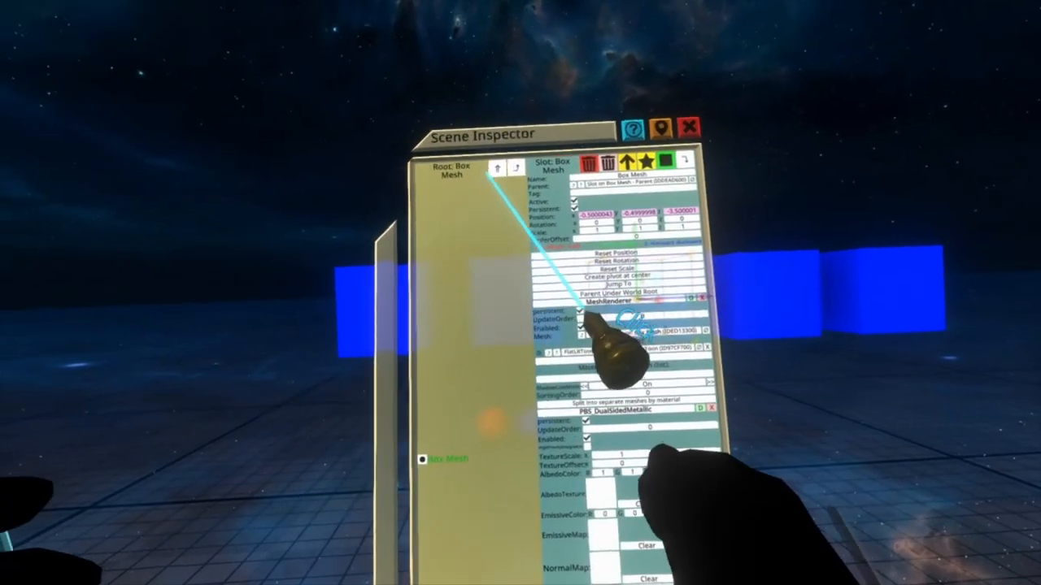